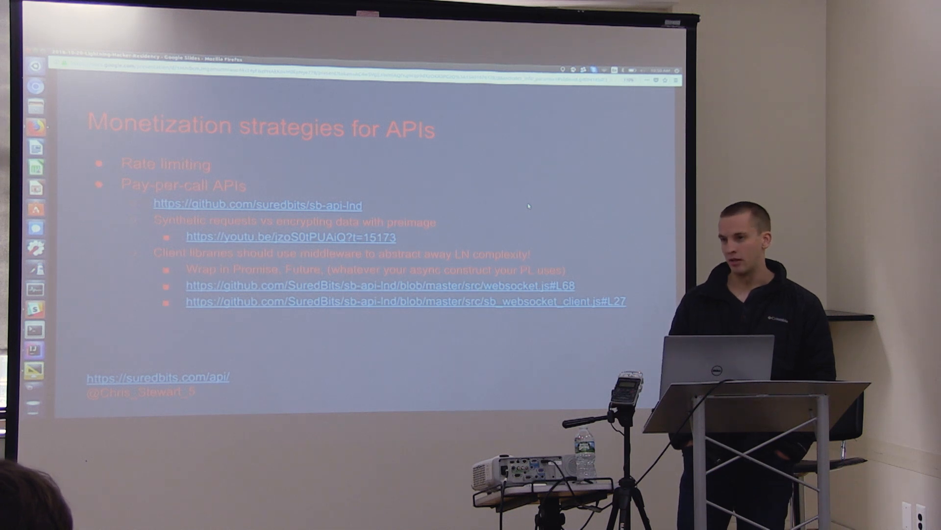
Advance the deck to the Examples slide listing pay-per-call and websocket subscription API links.
key(Right)
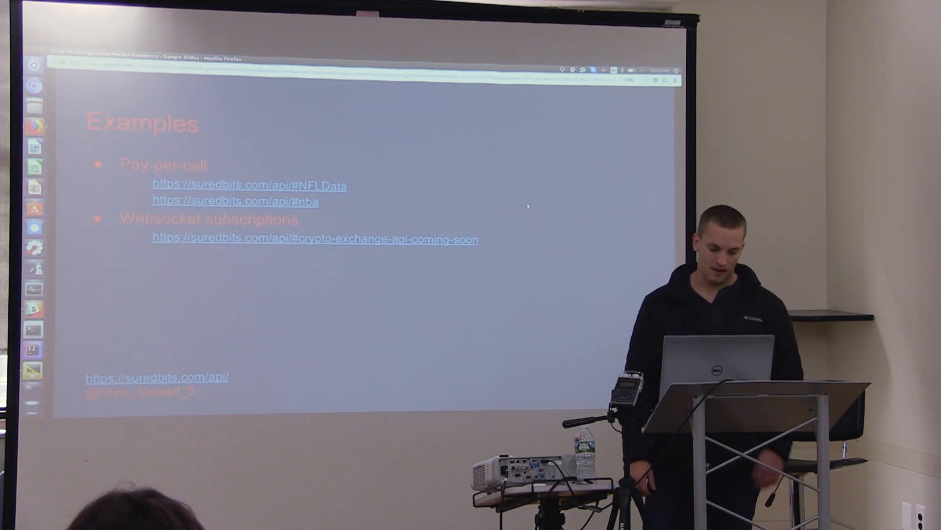
Send the 2018 games JSON request and select the returned Lightning invoice string from the Message Log.
key(alt+tab)
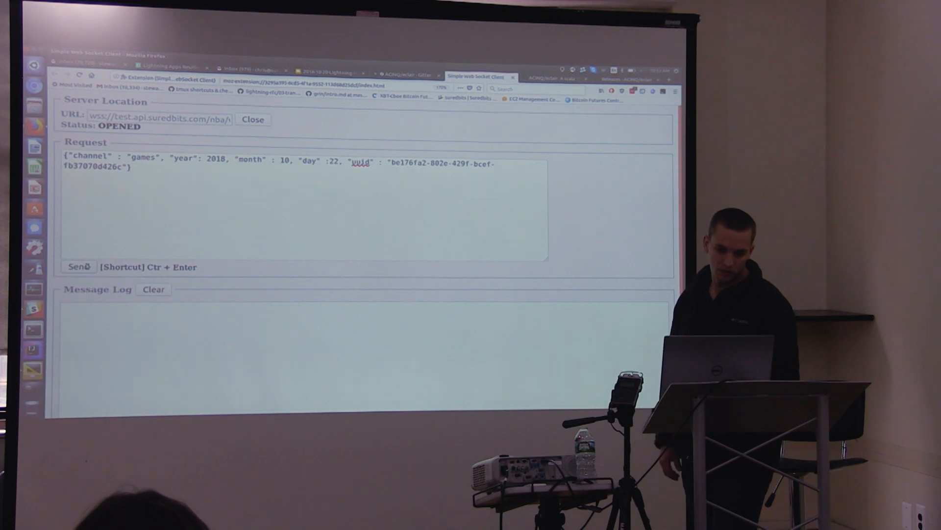
click(78, 265)
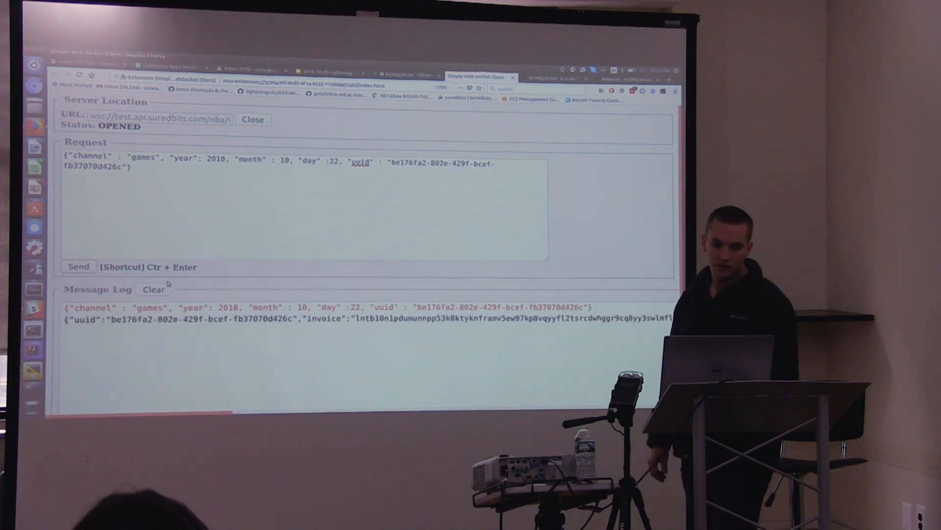
drag(355, 318, 672, 318)
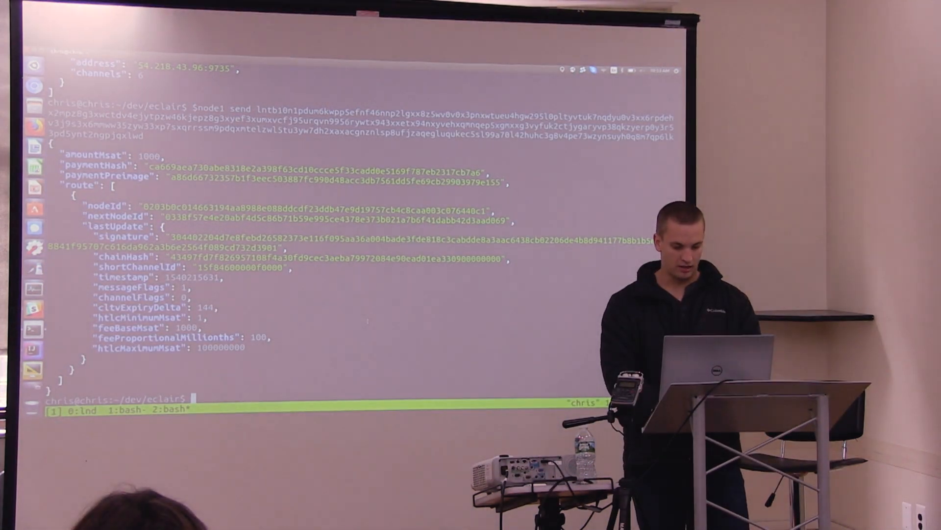
text($node1 send)
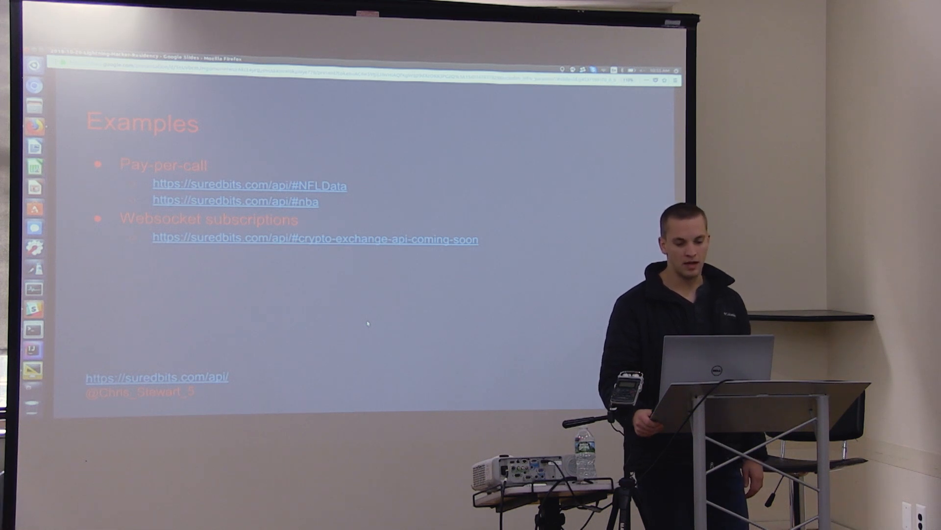
Advance the deck to the Building with Eclair slide with repository, release and eclair-cli links.
key(Right)
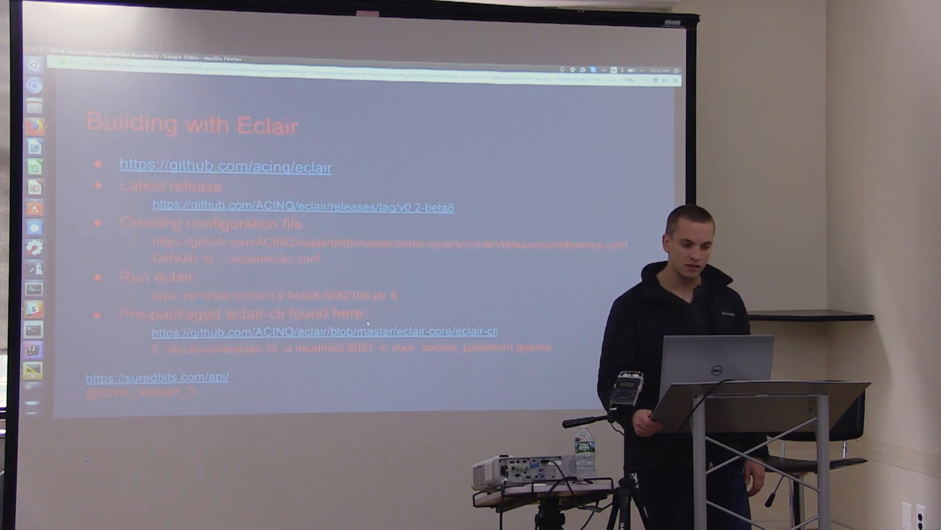